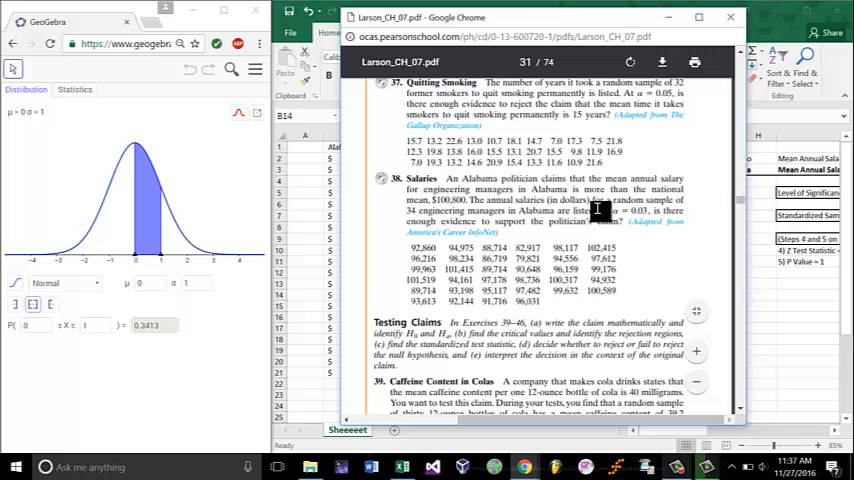
# Bring the salary sample worksheet (mean $92,995.40, s $5,466.44) back in front of the textbook
pyautogui.moveTo(600, 212); pyautogui.dragTo(624, 228)
pyautogui.write('5')
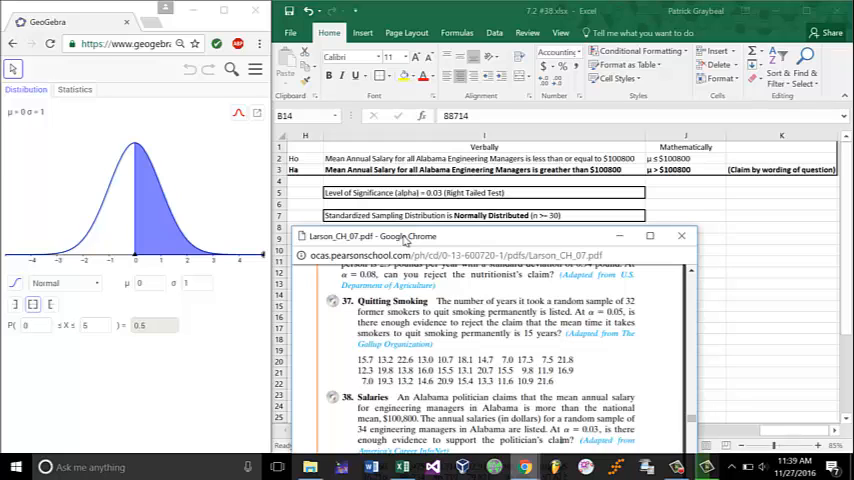
pyautogui.click(680, 236)
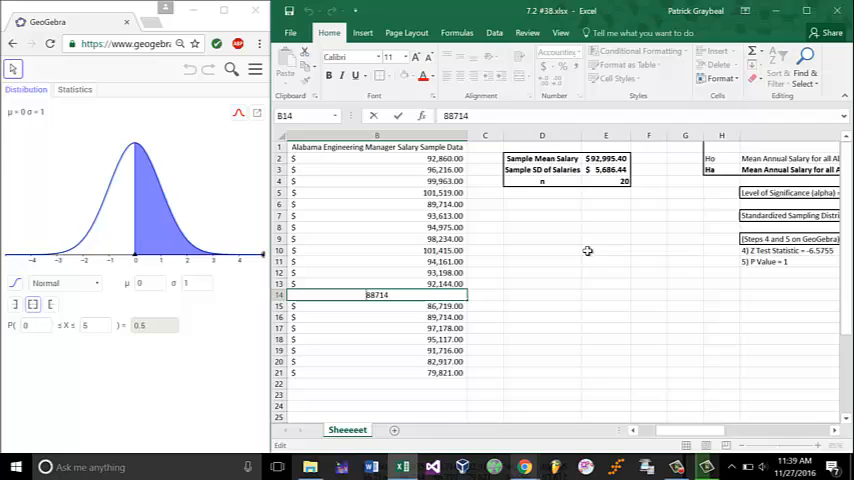
# Mark the sampling distribution as 'T Distributed (n < 30)' and switch to GeoGebra's statistics calculator
pyautogui.hscroll(3)
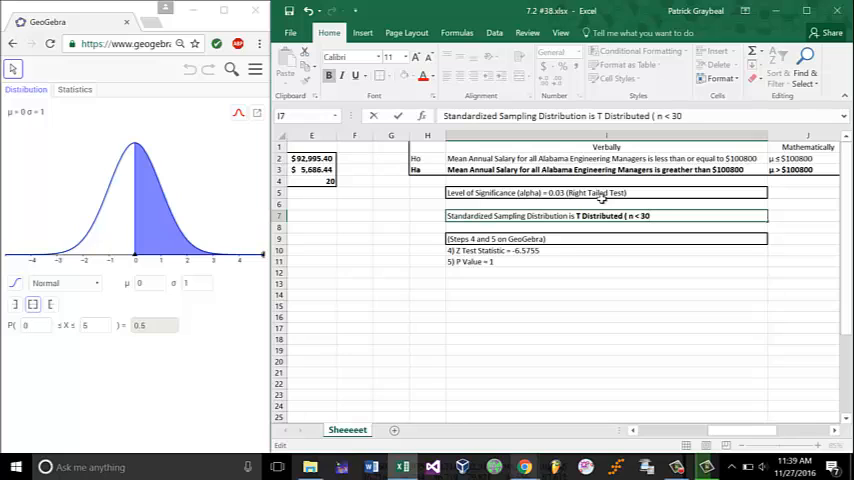
pyautogui.click(510, 250)
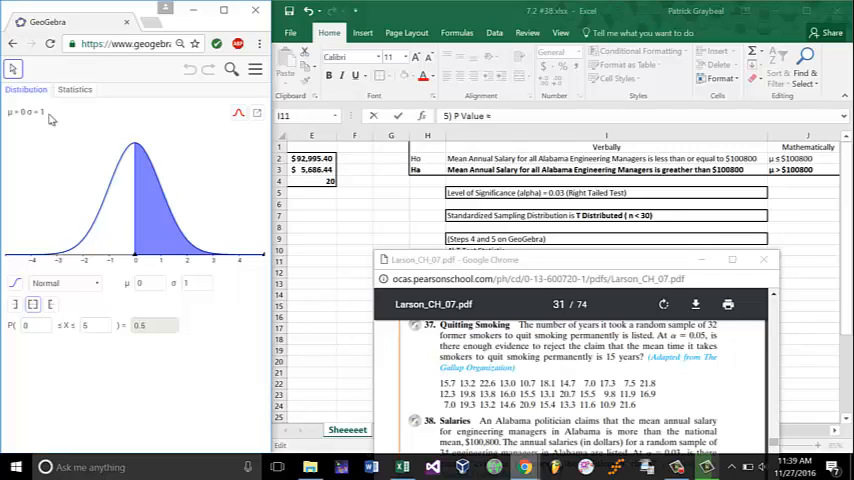
pyautogui.click(76, 90)
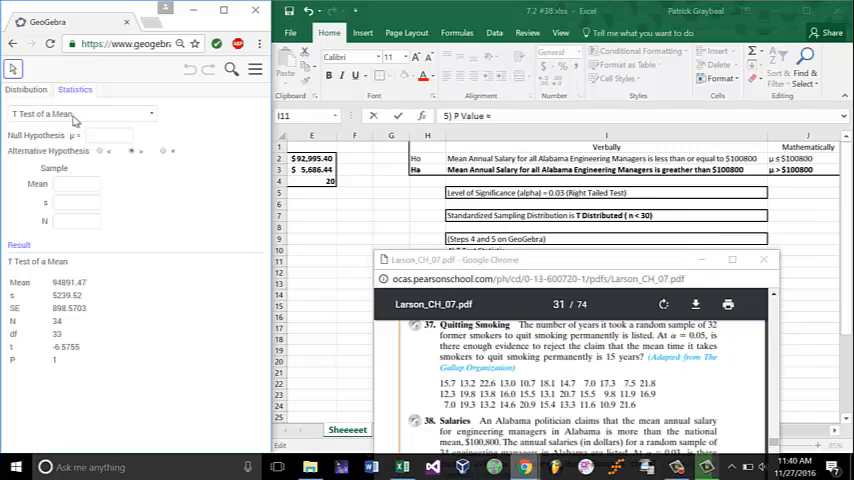
# Enter null hypothesis μ = 100800 and begin the sample mean 92,995.40 in the T test of a mean
pyautogui.click(108, 136)
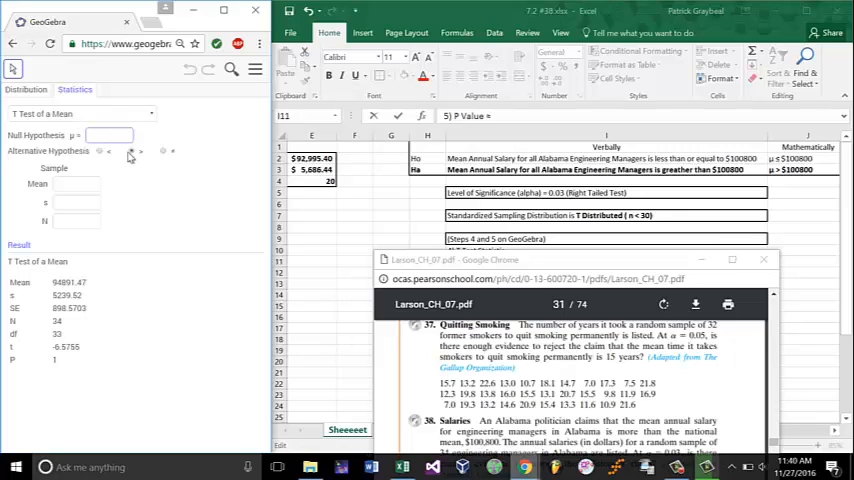
pyautogui.write('10')
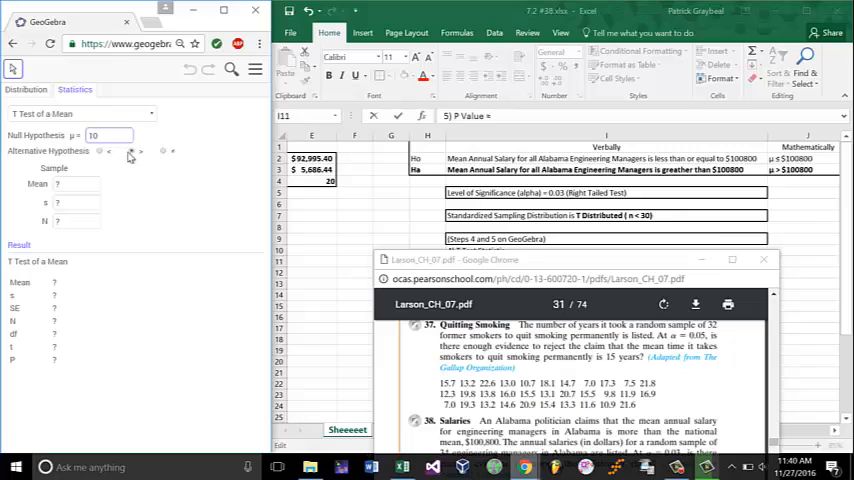
pyautogui.write('100800')
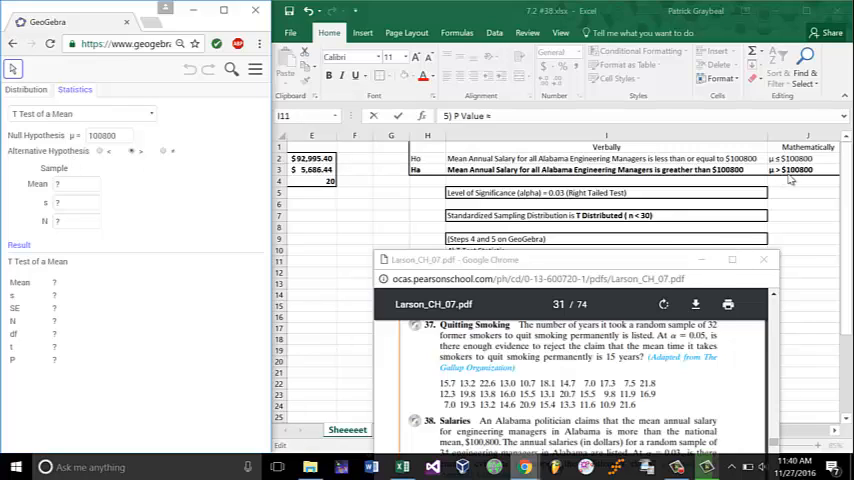
pyautogui.click(76, 184)
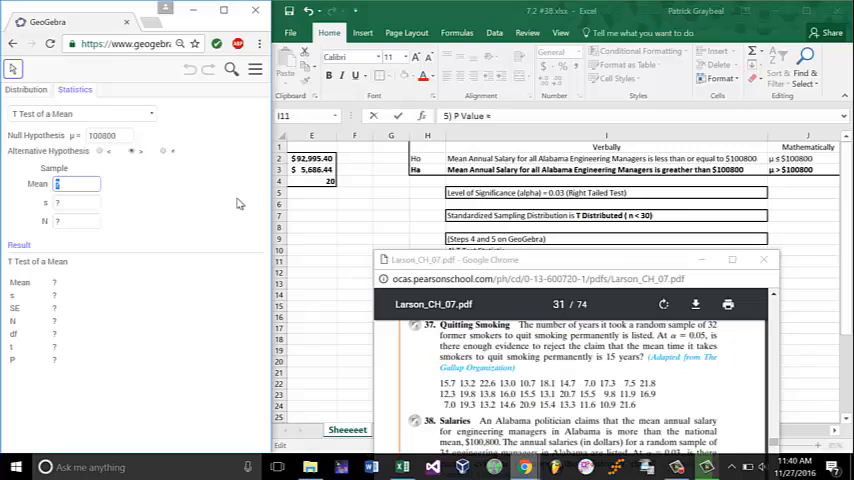
pyautogui.write('92995.40')
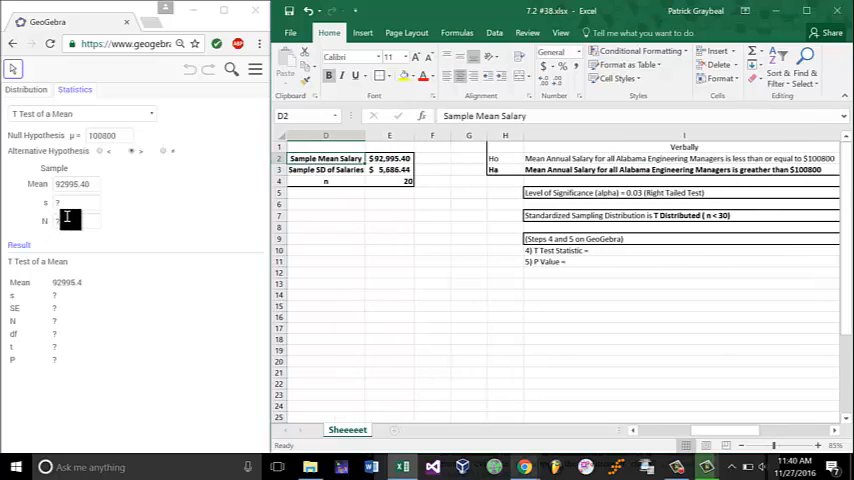
# Enter the sample standard deviation 5,466.44 and sample size 20 to get the T test results
pyautogui.click(76, 202)
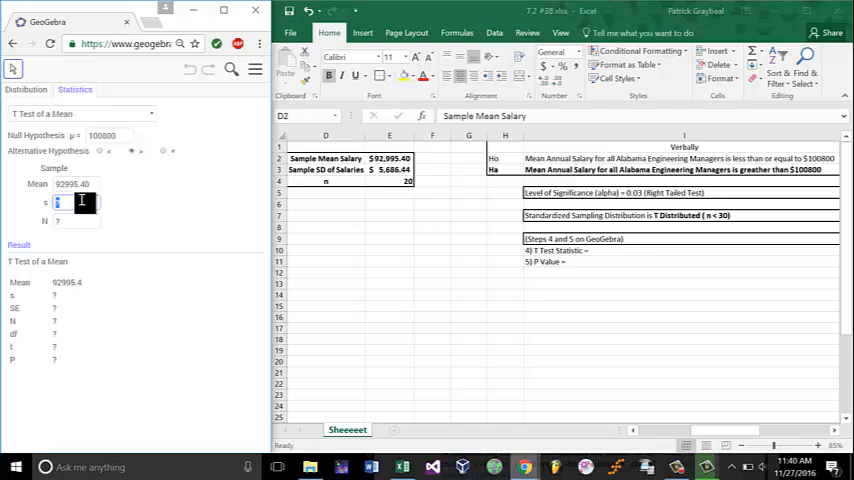
pyautogui.write('5')
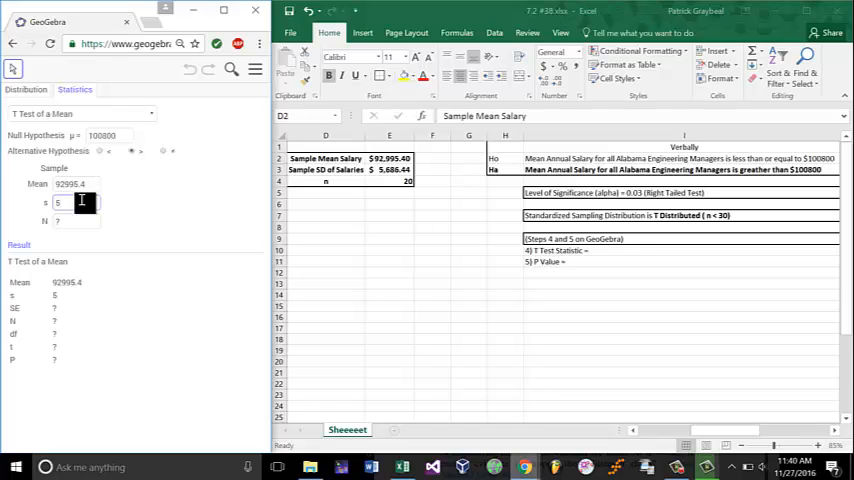
pyautogui.write('686.44')
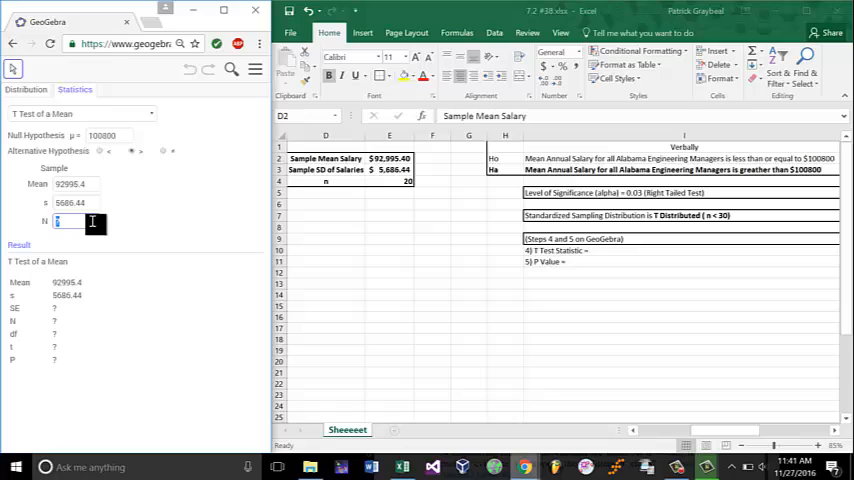
pyautogui.write('20')
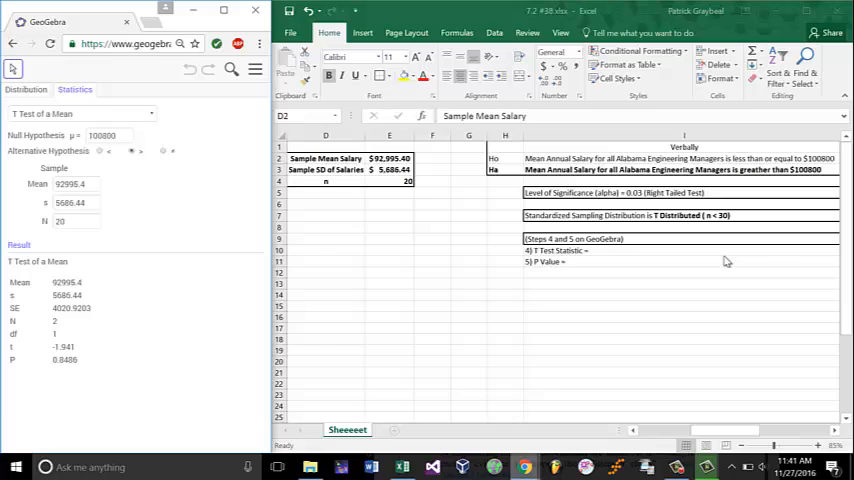
# Record the P-value 0.85 beside the t test statistic 1.9 in the worksheet
pyautogui.click(628, 250)
pyautogui.write(' -1.9')
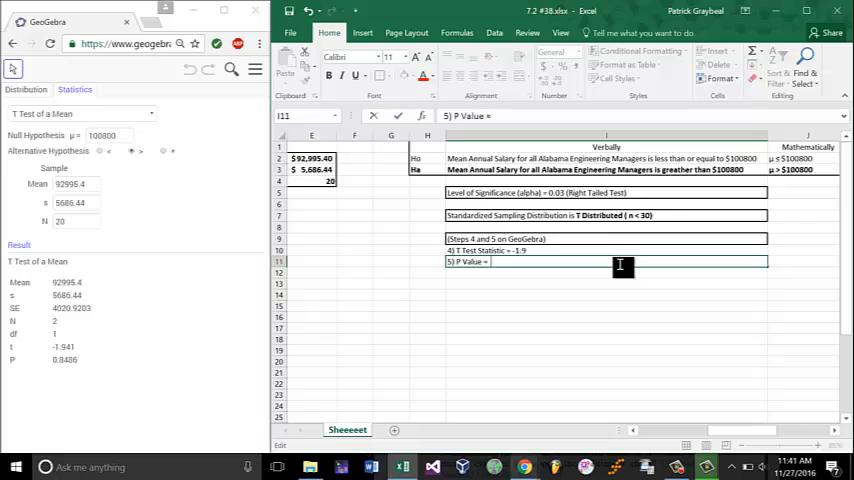
pyautogui.write('0.85')
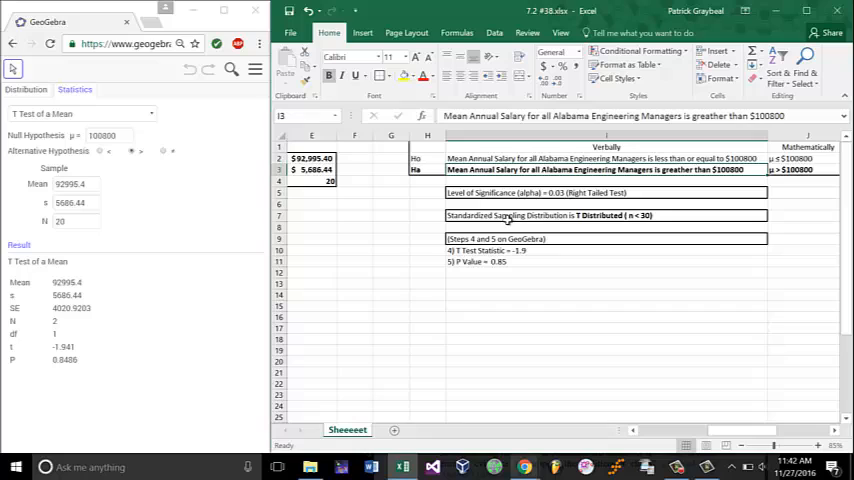
pyautogui.moveTo(378, 220)
pyautogui.write('Not enough evidence to support the claim that the e')
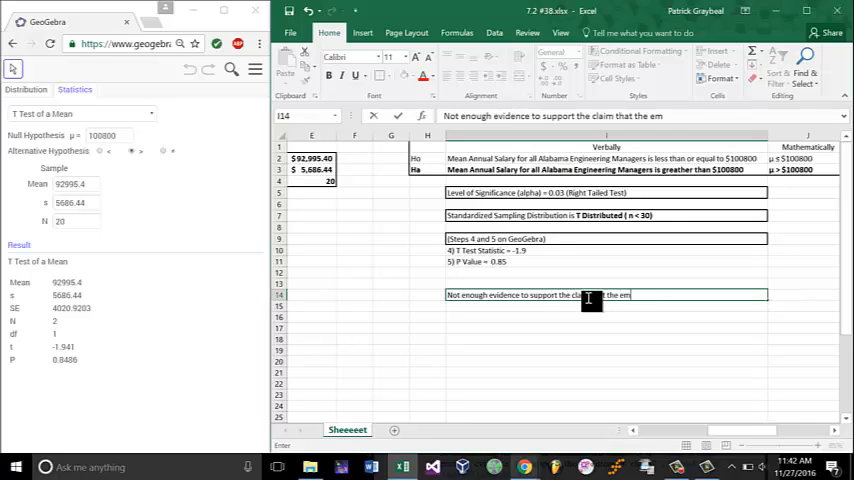
# Write the conclusion: not enough evidence the mean annual salary for all Alabama engineering managers is greater than 100800 dollars
pyautogui.write('mean')
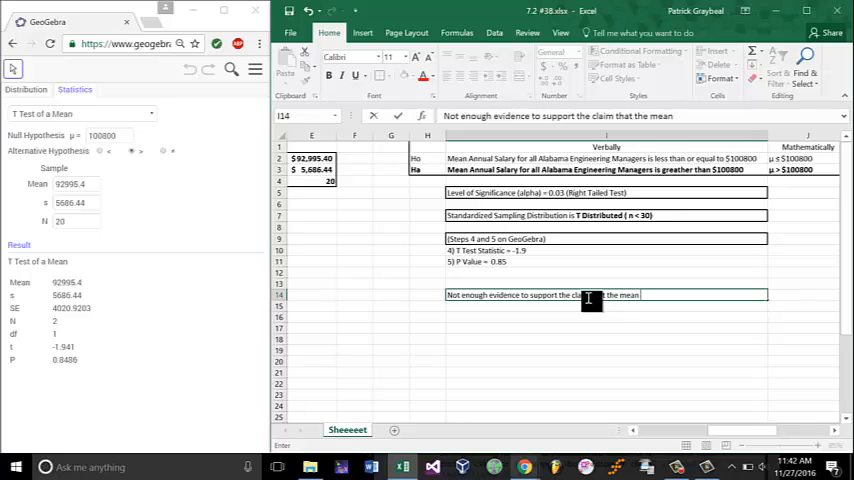
pyautogui.write('annual')
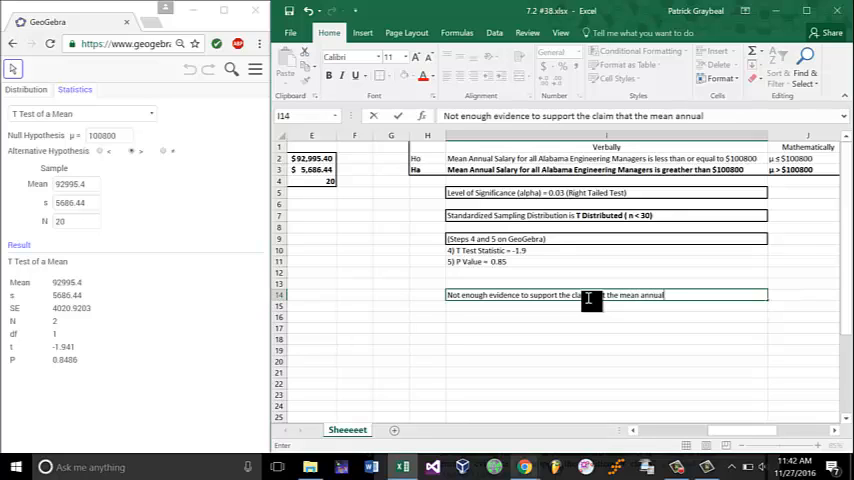
pyautogui.write('salary for all')
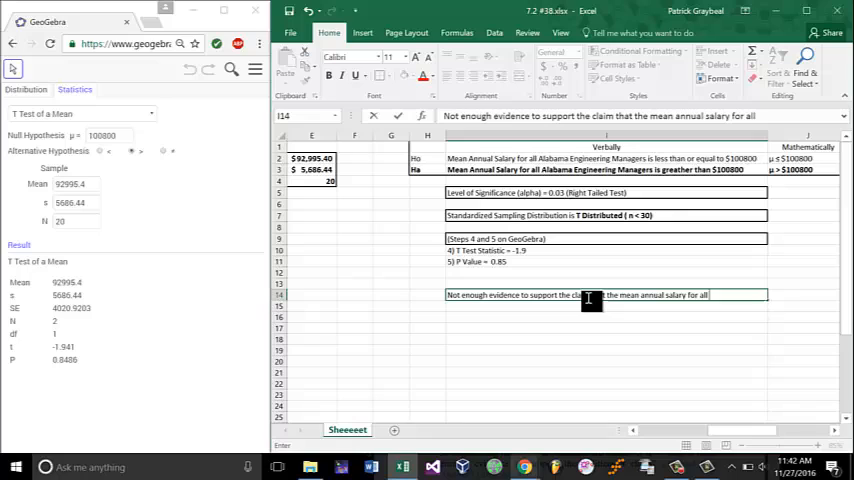
pyautogui.write('alabama eng')
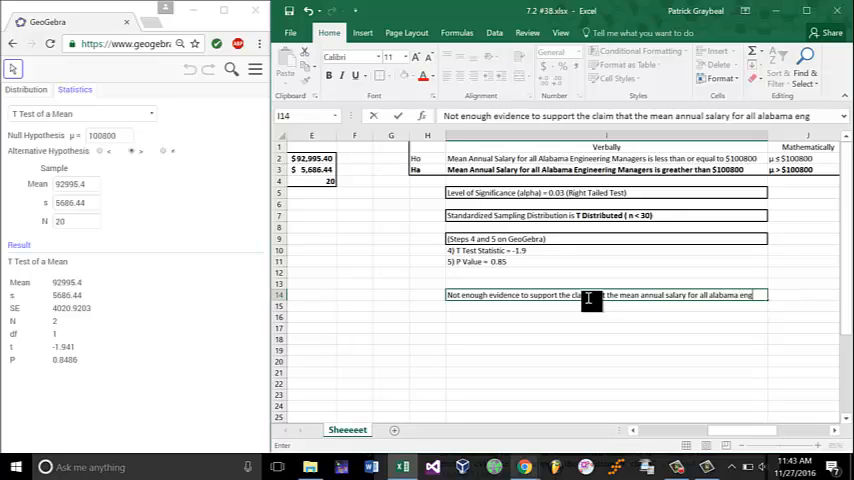
pyautogui.write('engineering managers is g')
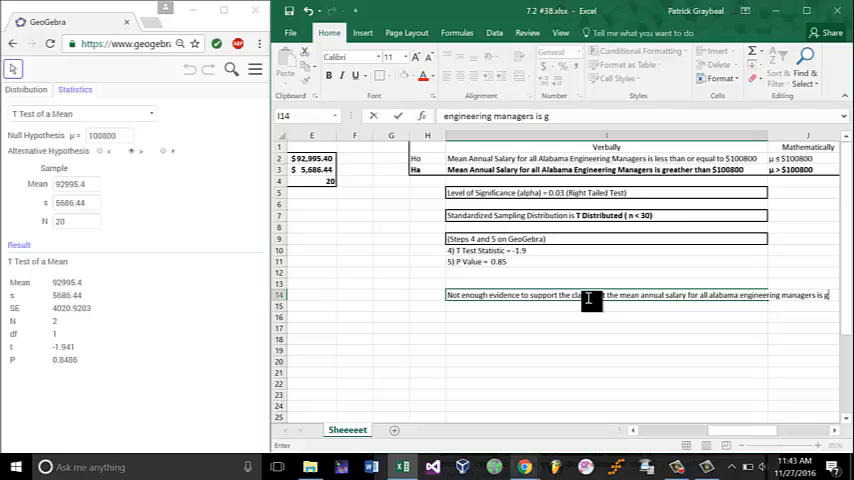
pyautogui.write('reater than 100800')
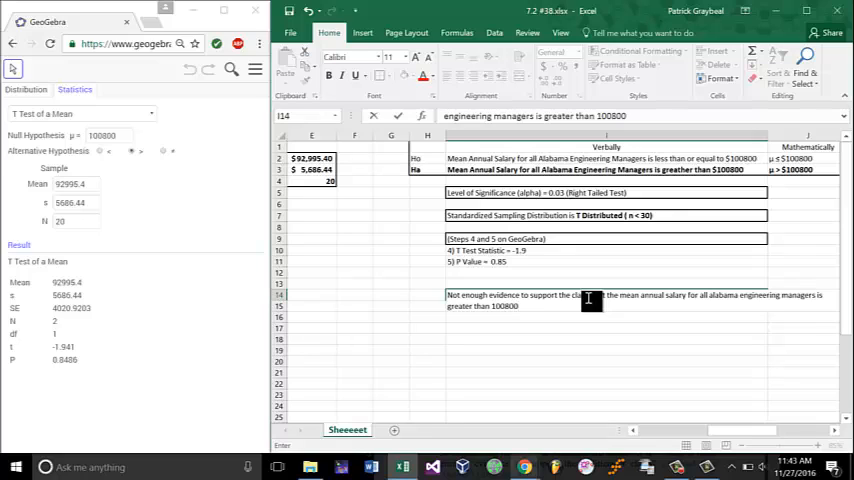
pyautogui.write('dol')
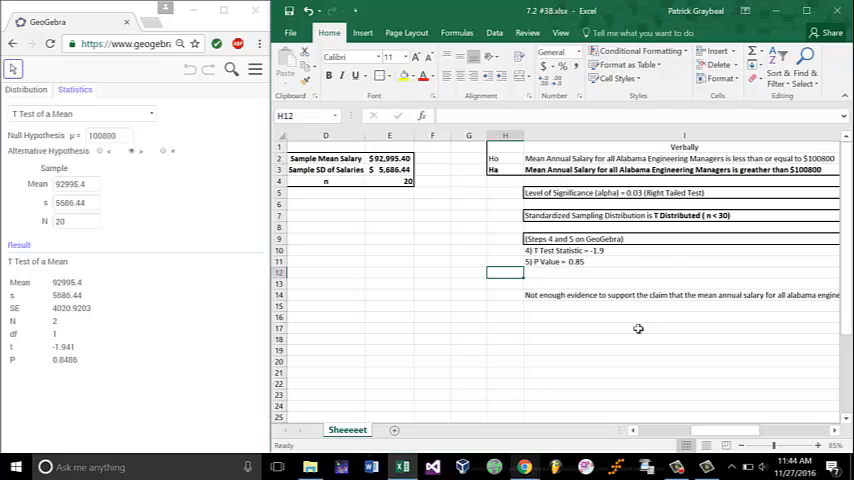
pyautogui.click(504, 204)
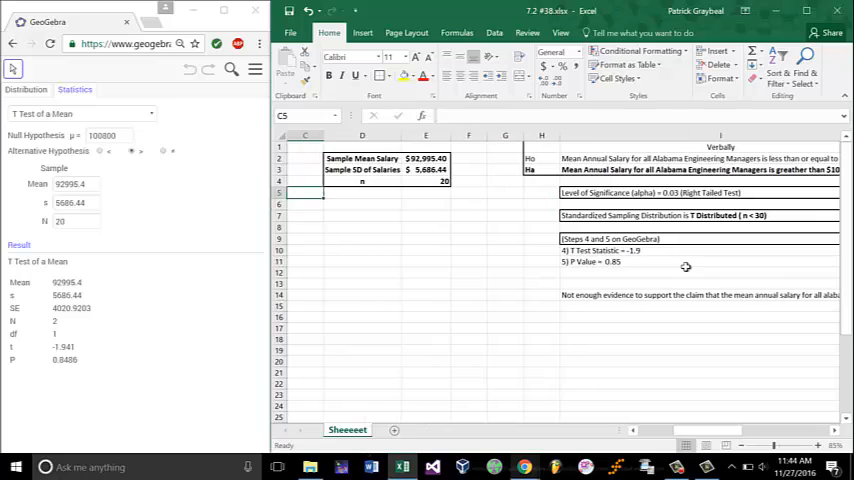
pyautogui.click(426, 158)
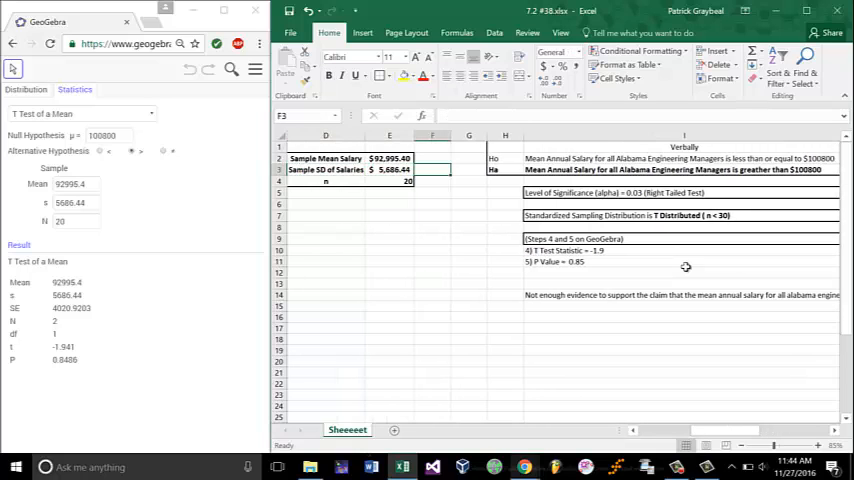
pyautogui.click(388, 180)
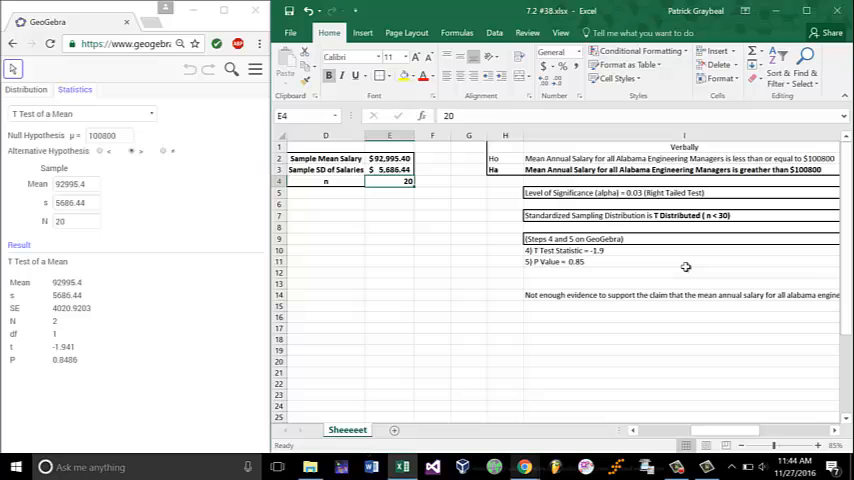